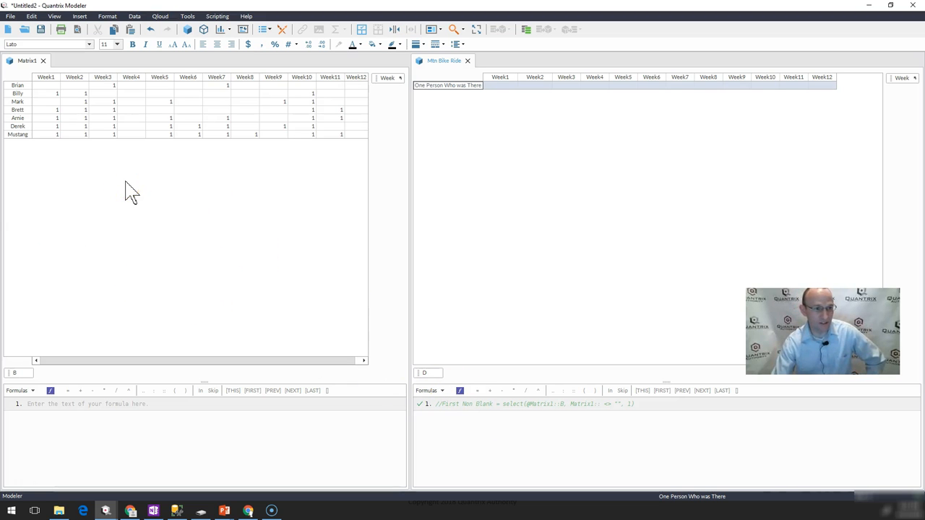
# Step: Review riders' attendance marks in Matrix1, then select the Mtn Bike Ride row's Week1 cell
pyautogui.click(46, 78)
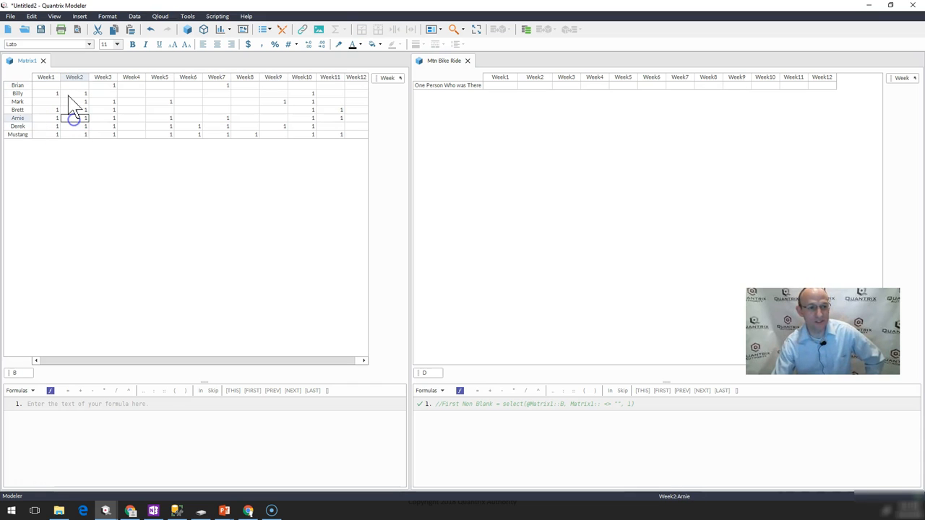
pyautogui.moveTo(84, 93); pyautogui.dragTo(85, 134)
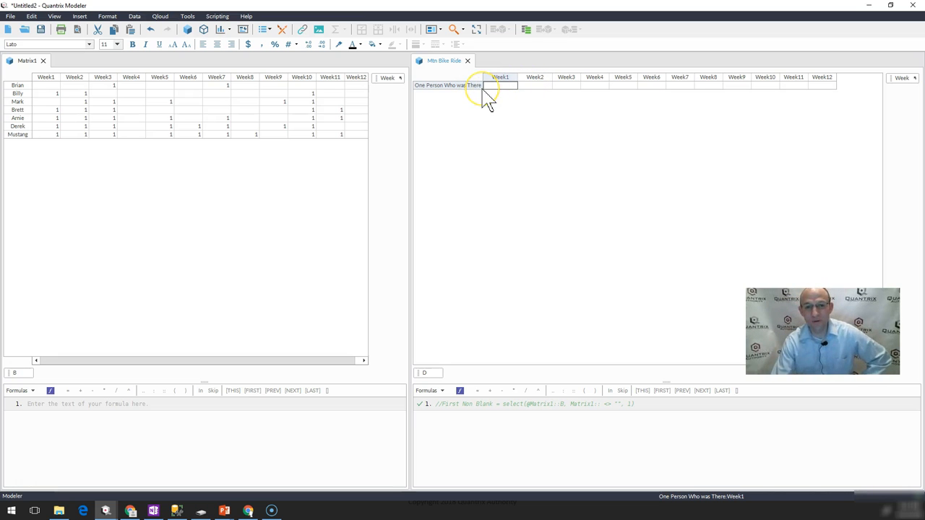
pyautogui.click(448, 85)
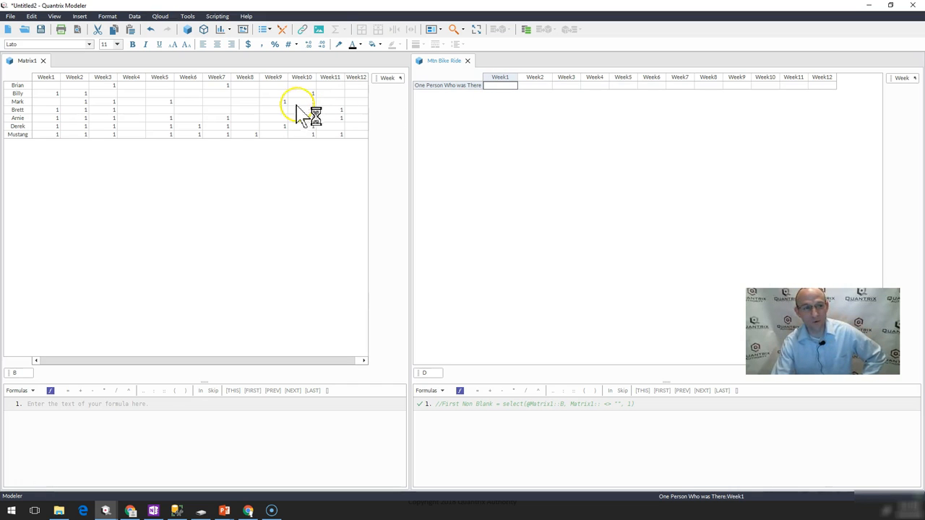
pyautogui.moveTo(56, 93)
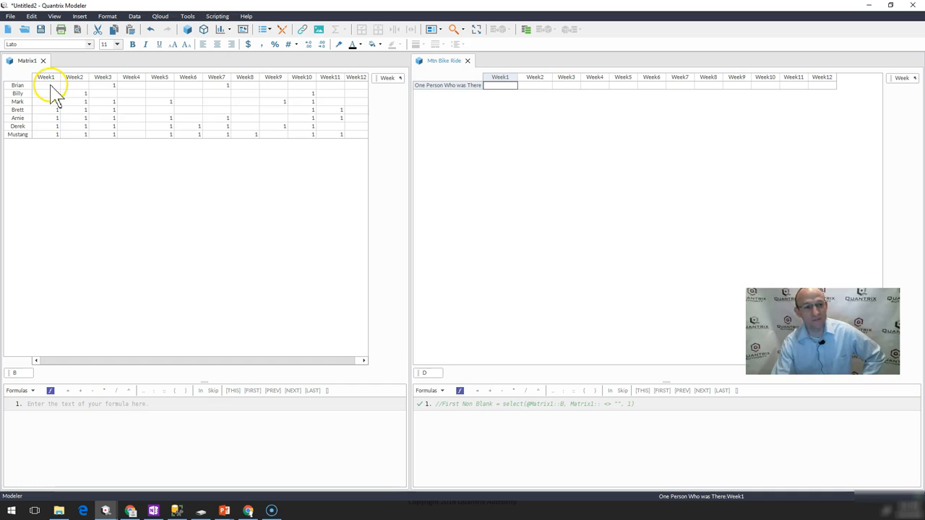
pyautogui.click(46, 92)
pyautogui.write('1')
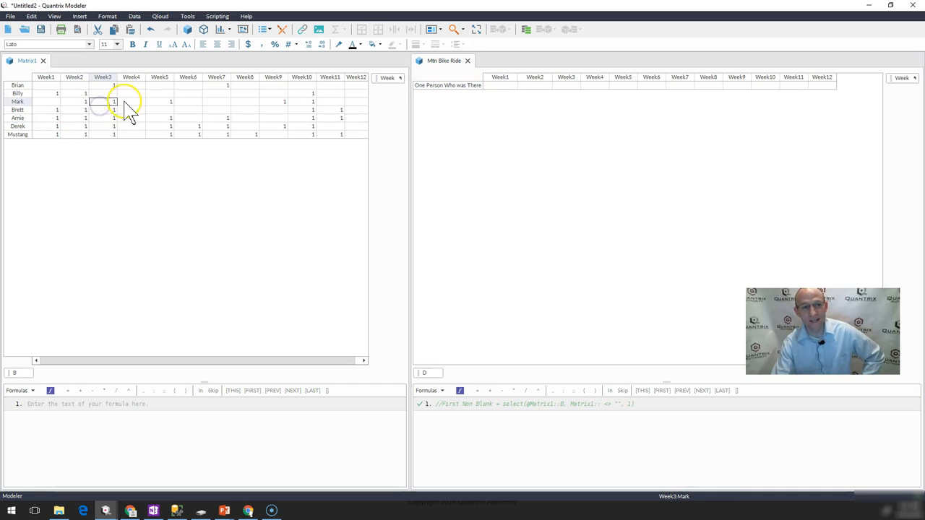
pyautogui.click(130, 93)
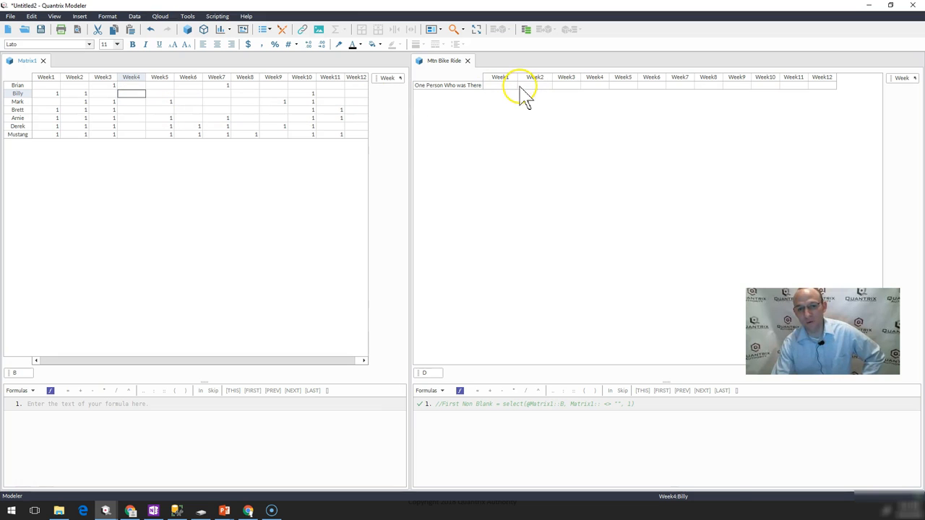
pyautogui.click(500, 86)
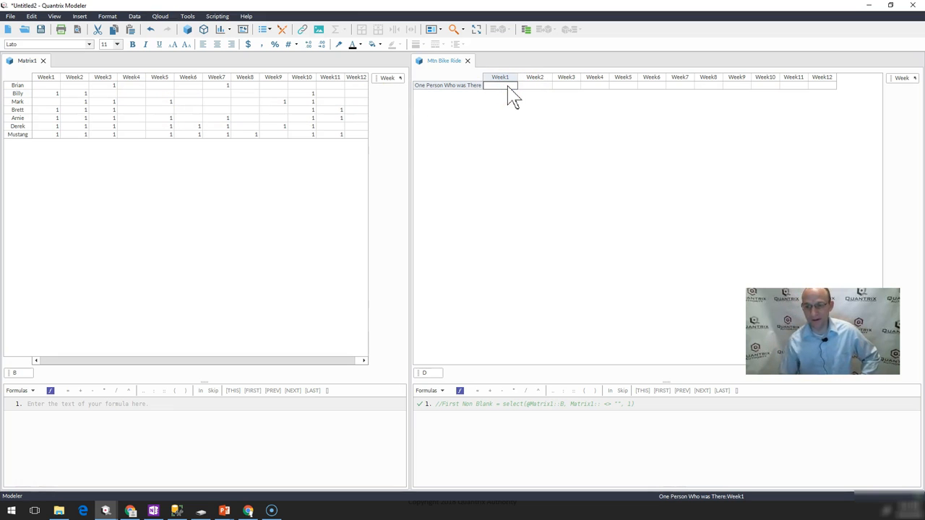
pyautogui.click(448, 85)
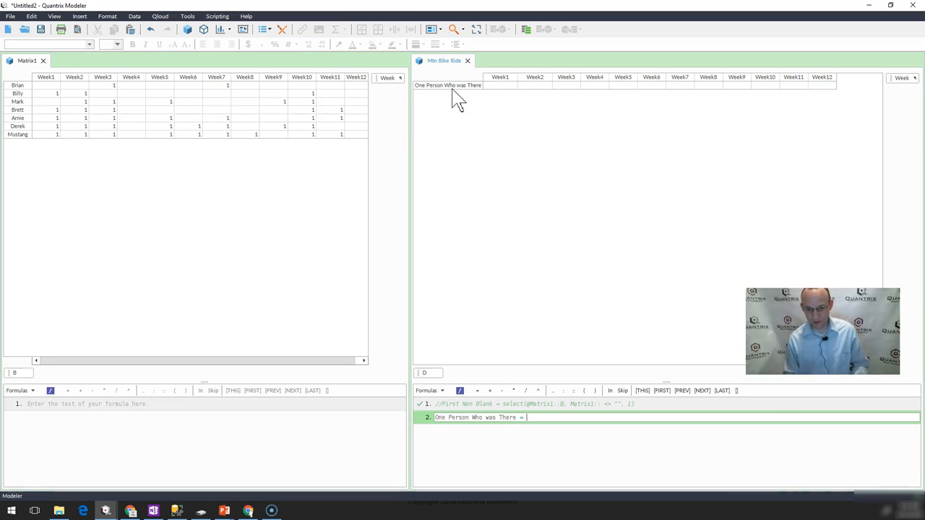
pyautogui.write('select(')
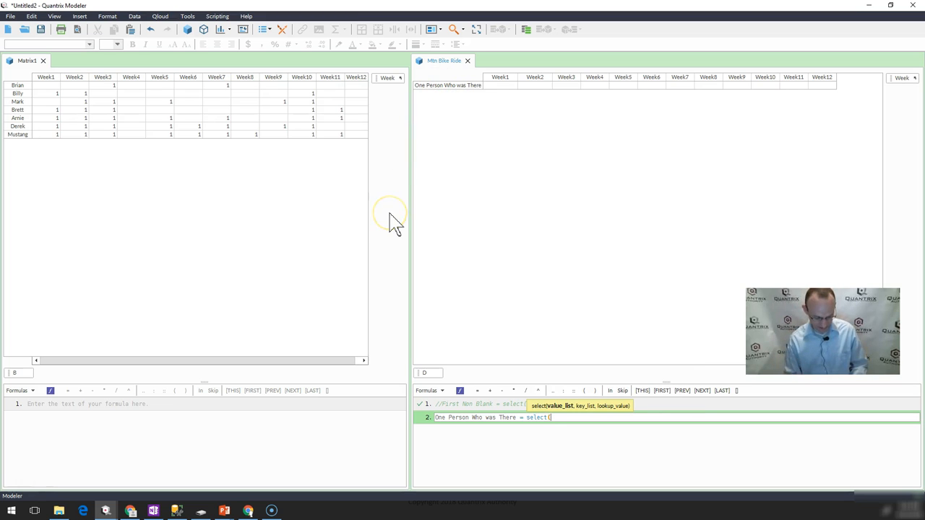
pyautogui.write('@Matrix1::B, Matrix1:: <> "')
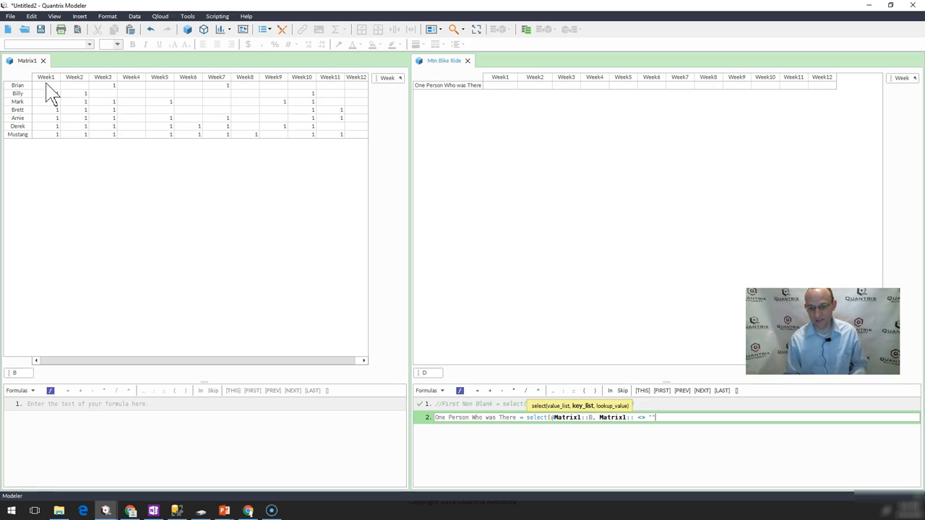
pyautogui.write(',')
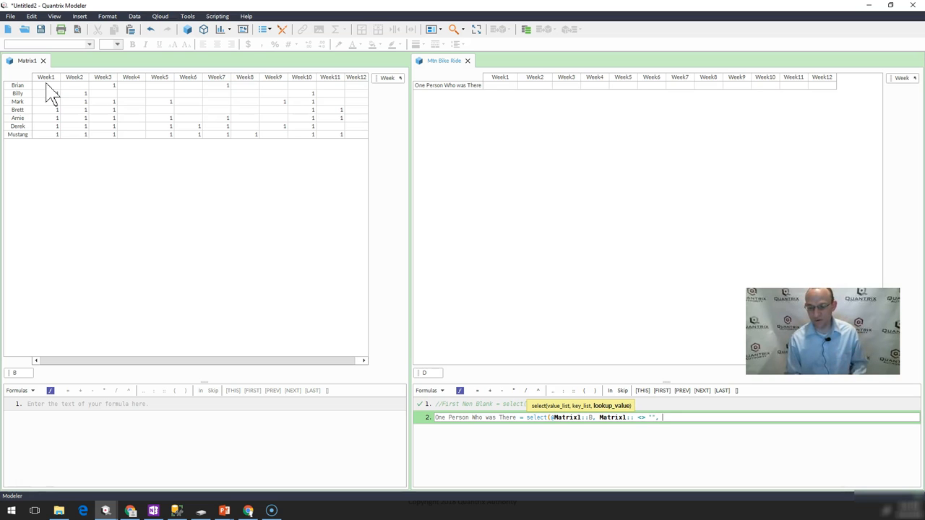
pyautogui.write('1)')
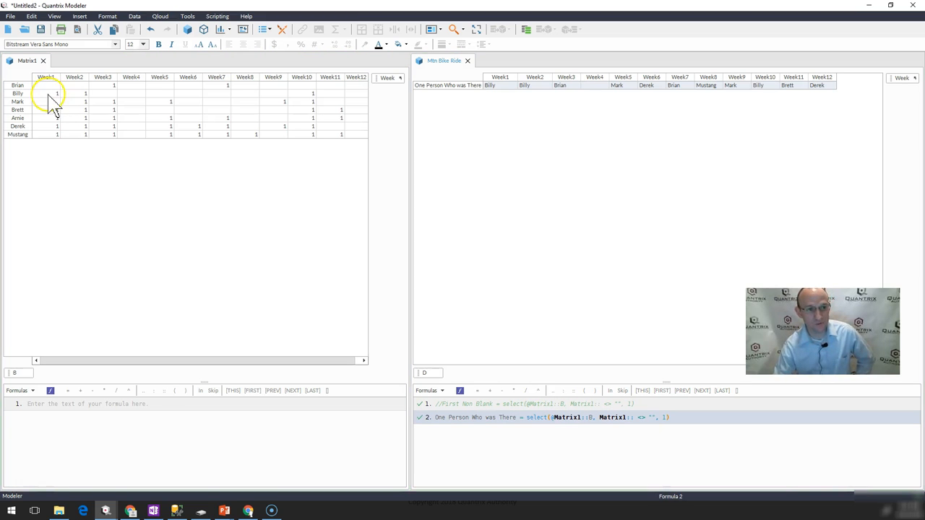
pyautogui.click(47, 93)
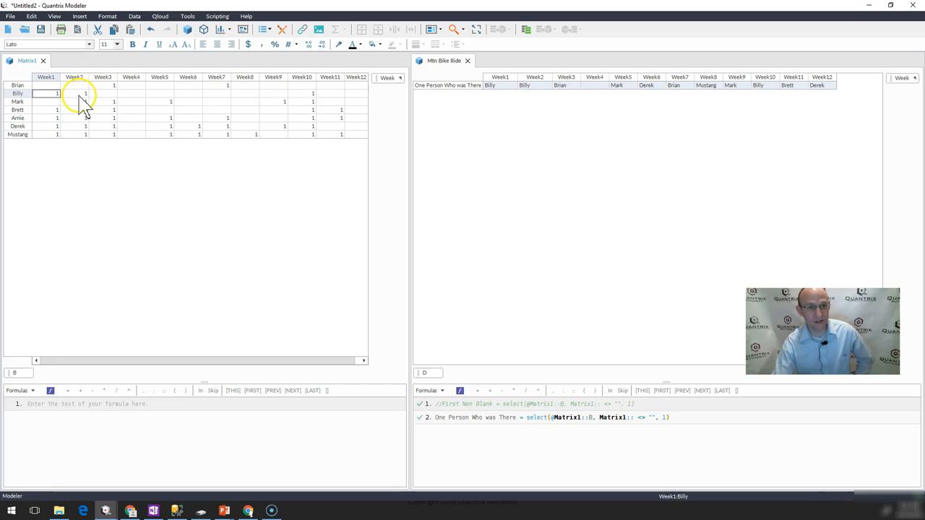
pyautogui.click(85, 93)
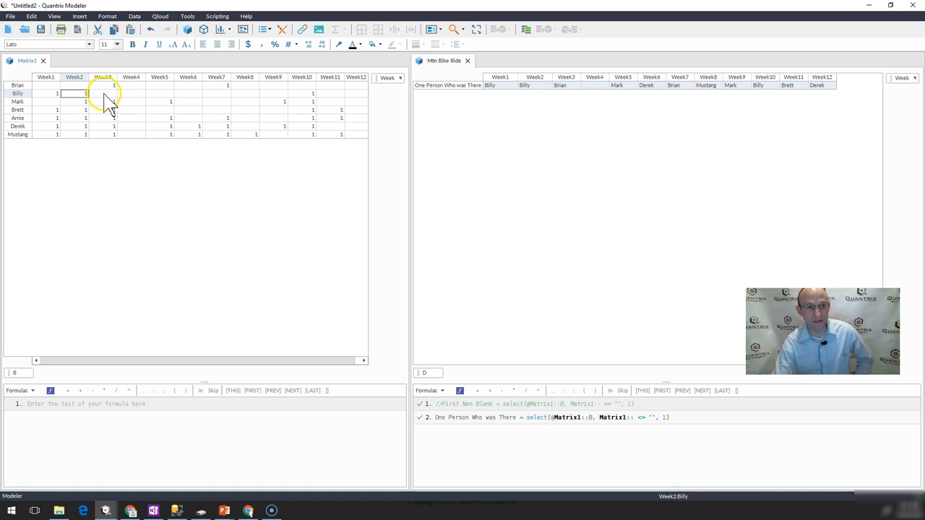
pyautogui.click(114, 85)
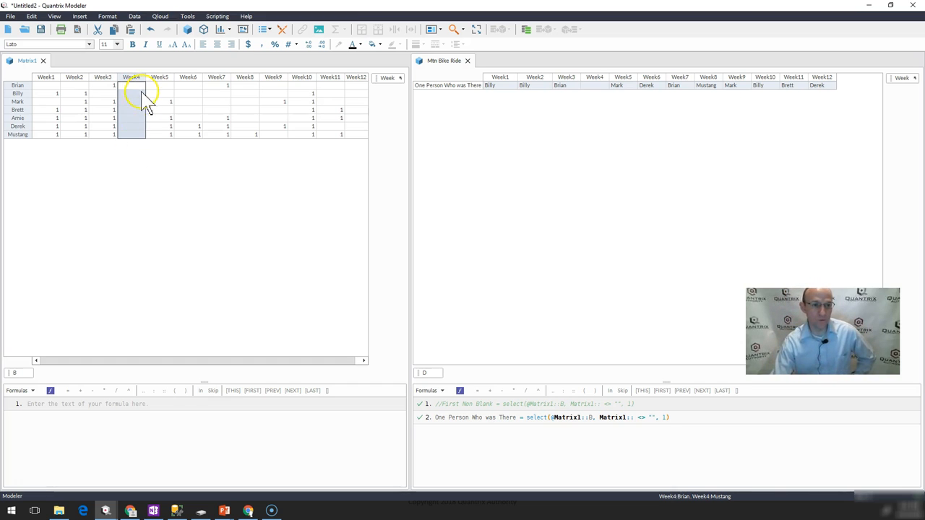
pyautogui.click(159, 101)
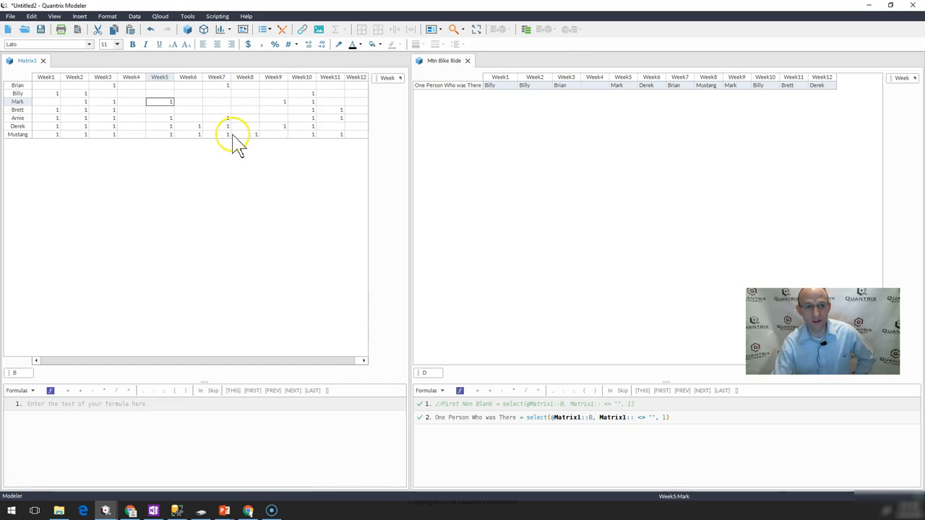
pyautogui.click(228, 125)
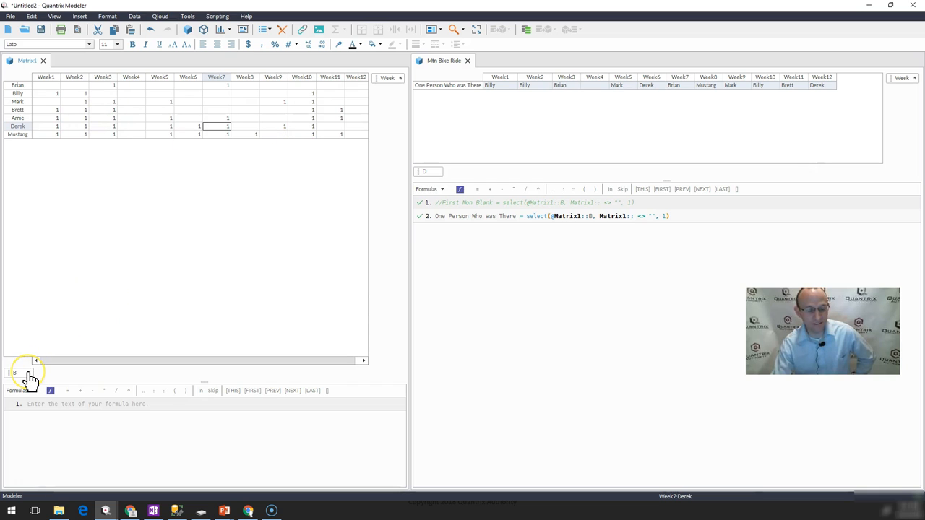
pyautogui.moveTo(45, 201)
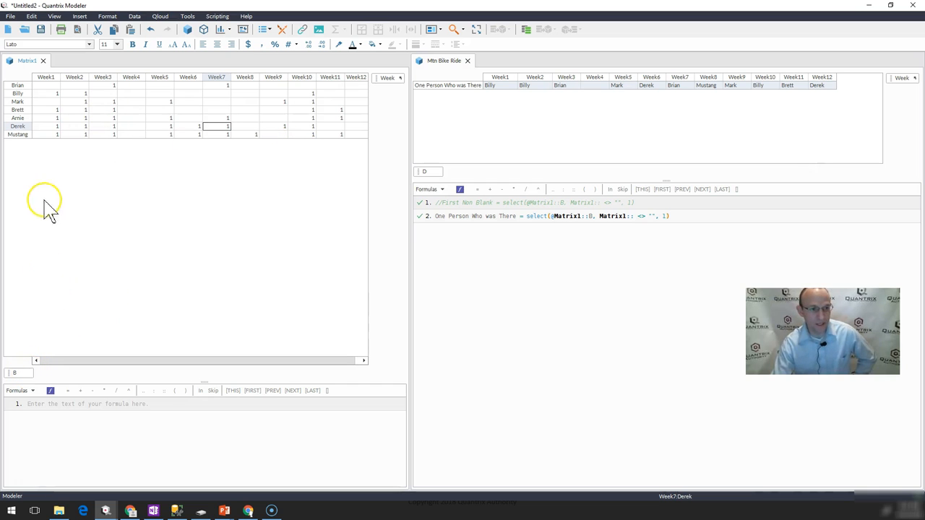
pyautogui.moveTo(35, 353)
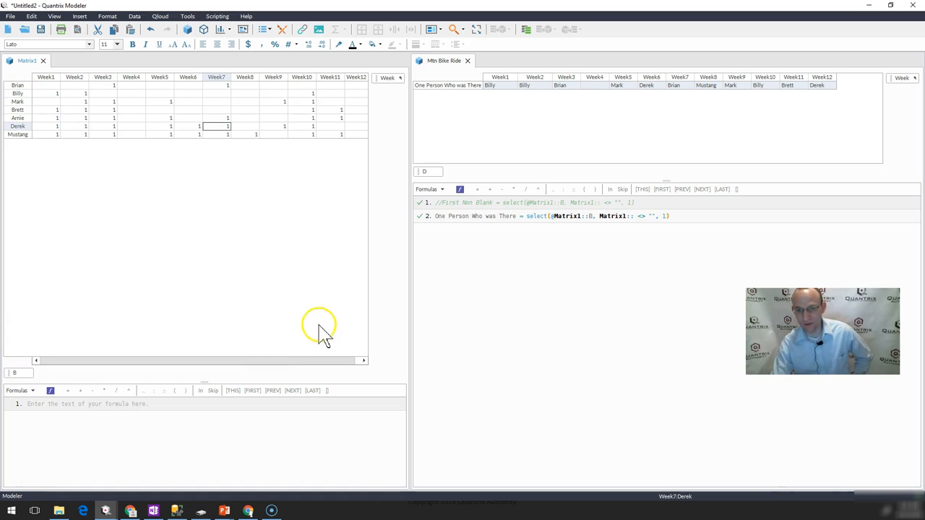
pyautogui.moveTo(552, 217)
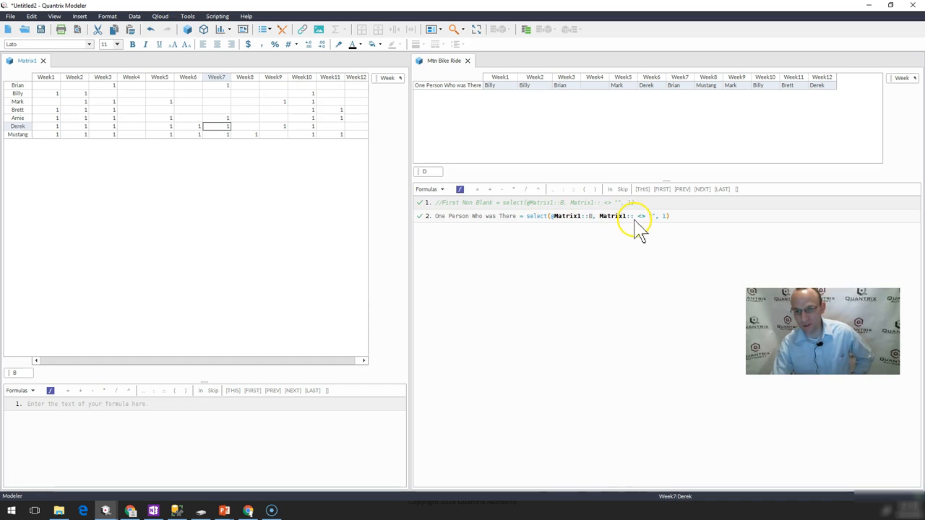
pyautogui.moveTo(628, 231)
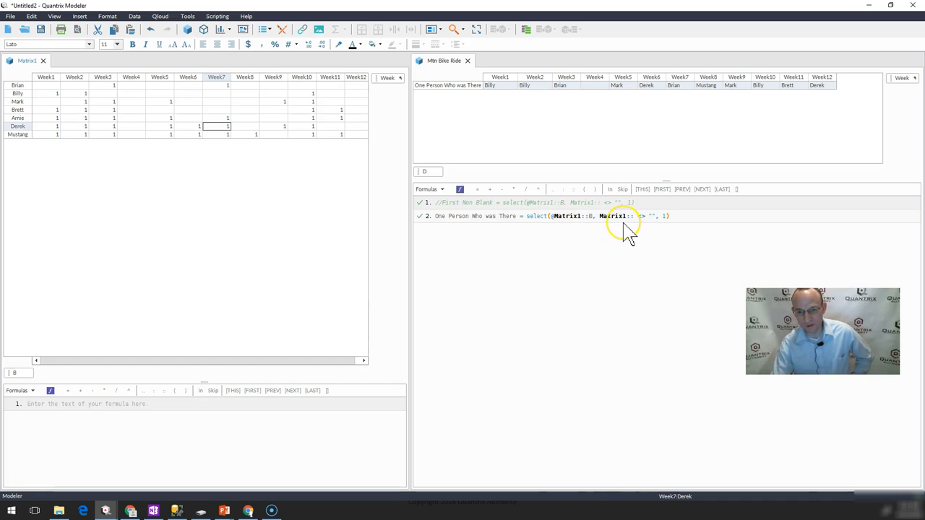